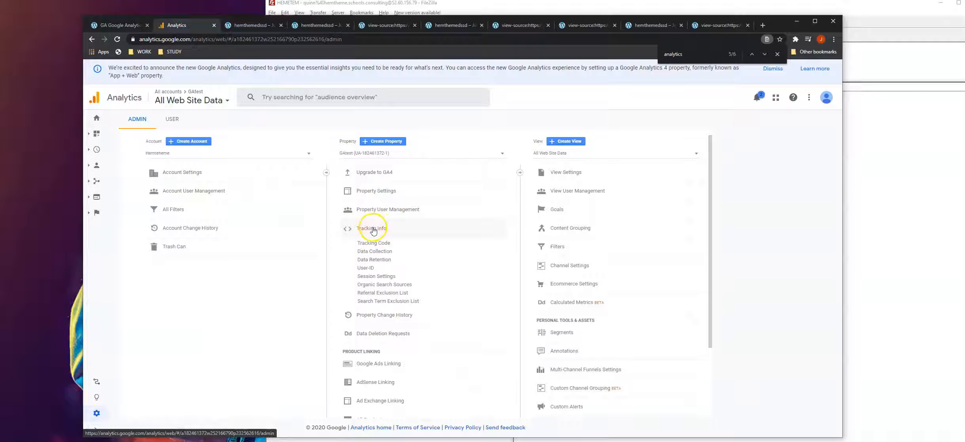
left_click(372, 228)
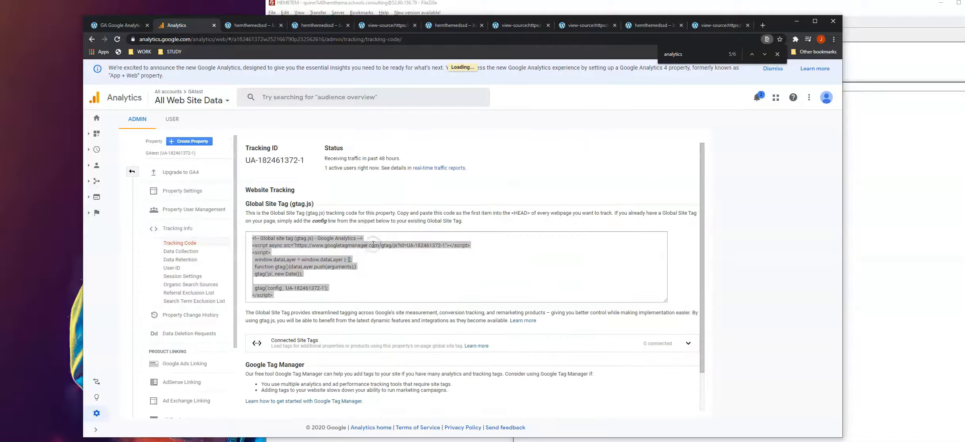
double_click(275, 160)
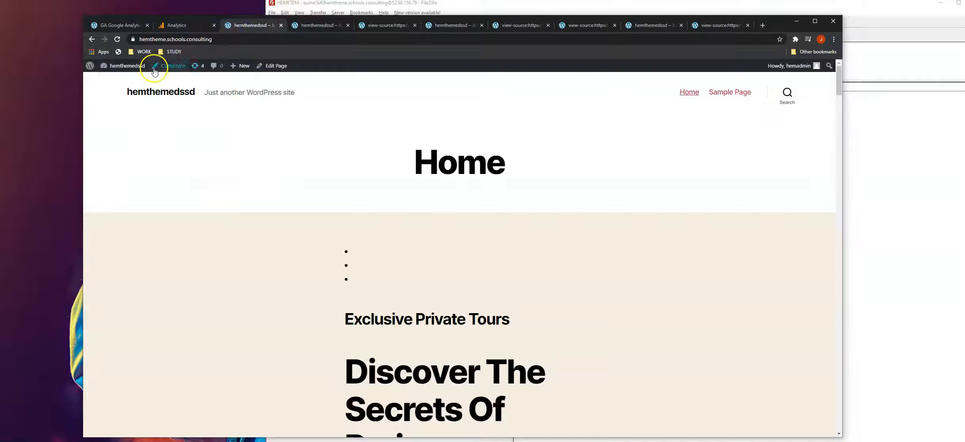
Step: Reach the WordPress dashboard and go to Plugins > Add New
left_click(126, 66)
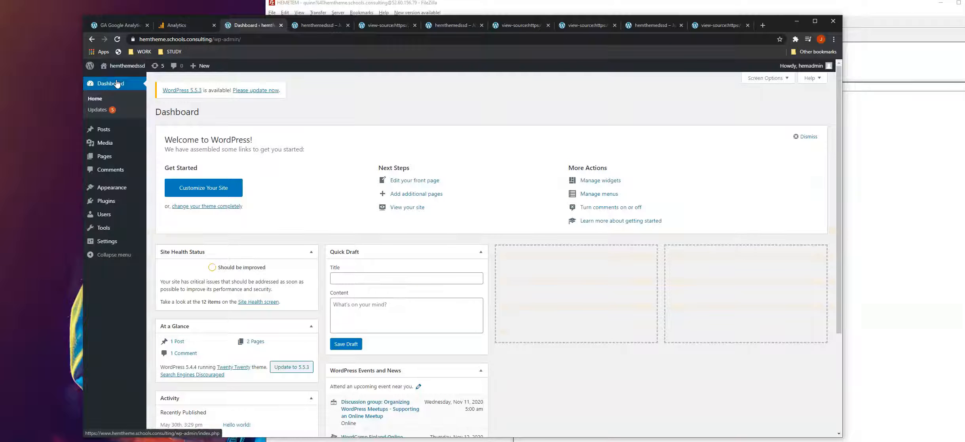
mouse_move(107, 200)
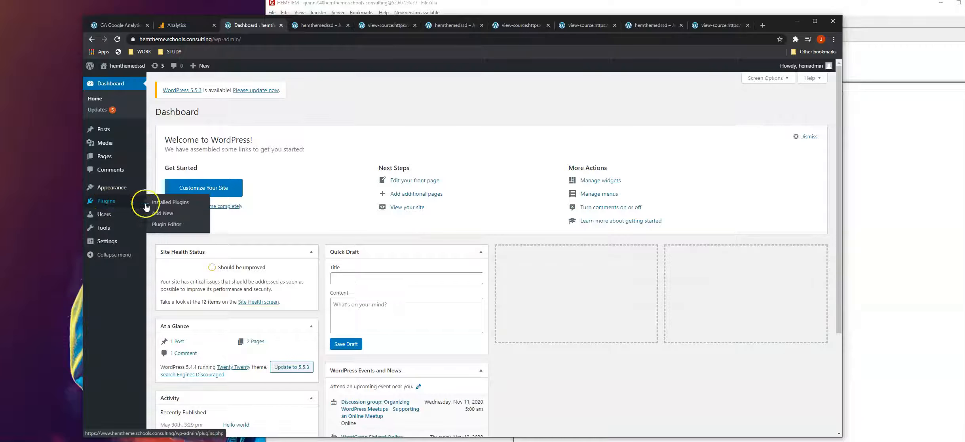
left_click(161, 214)
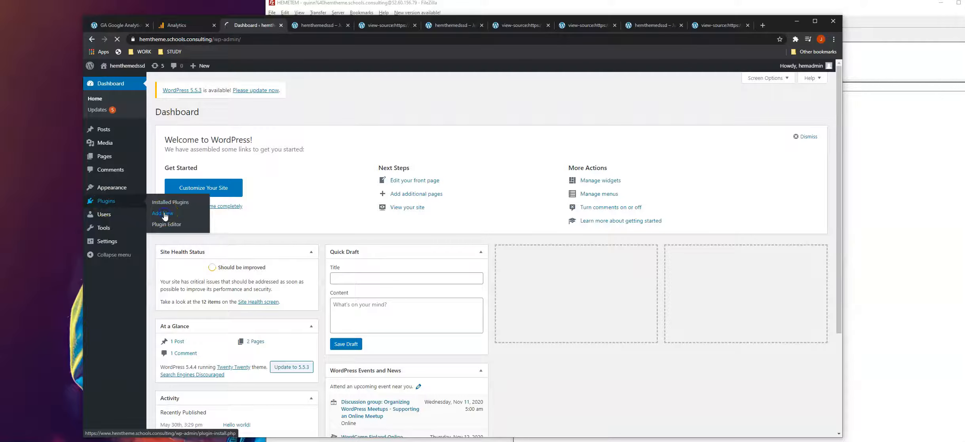
left_click(160, 213)
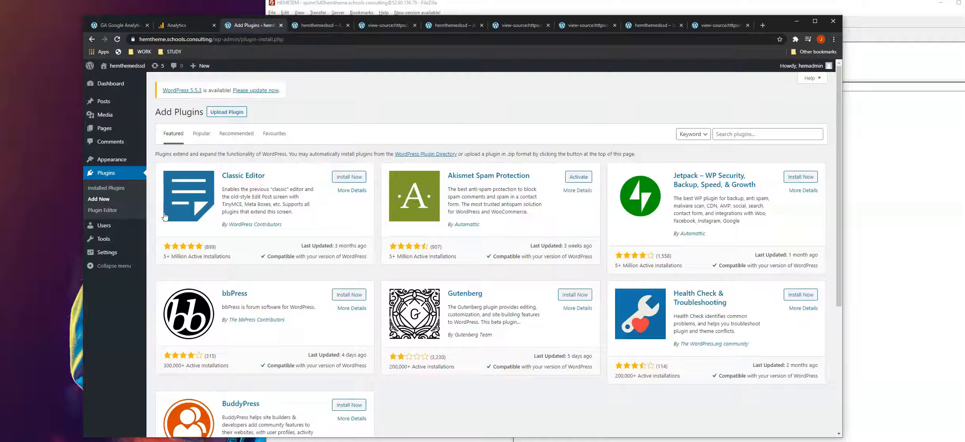
Step: Find GA Google Analytics by searching 'analytics', then install and activate it
left_click(766, 134)
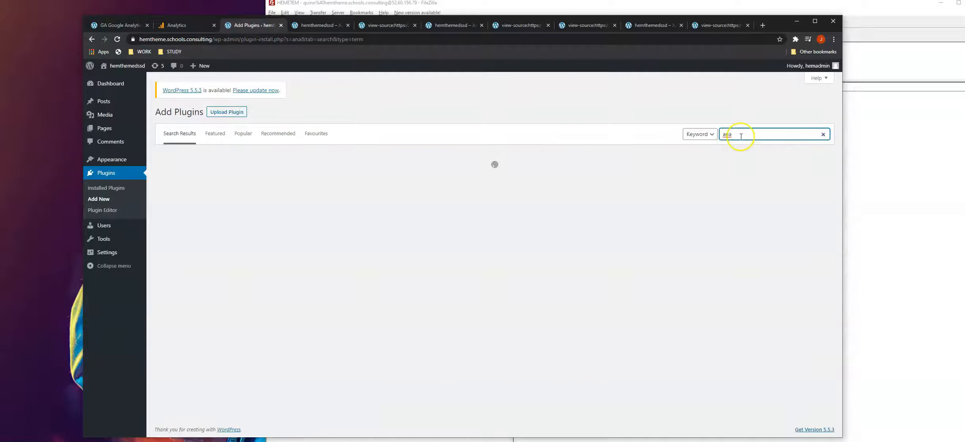
type("analytics")
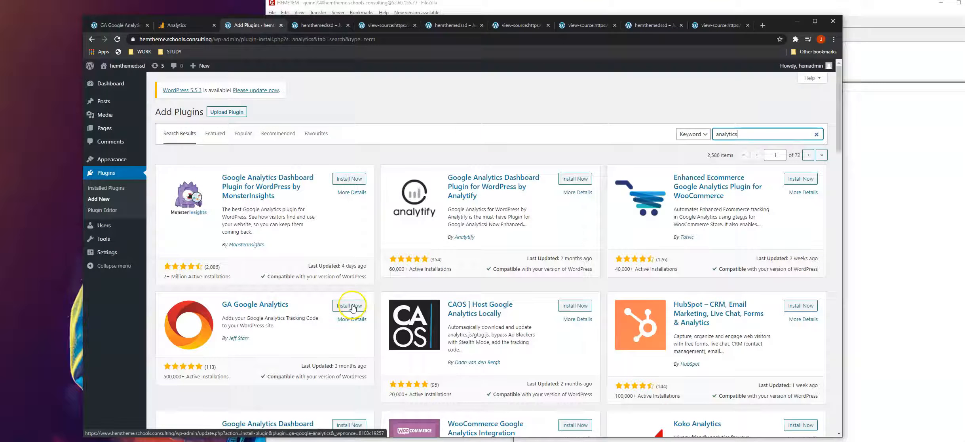
left_click(349, 306)
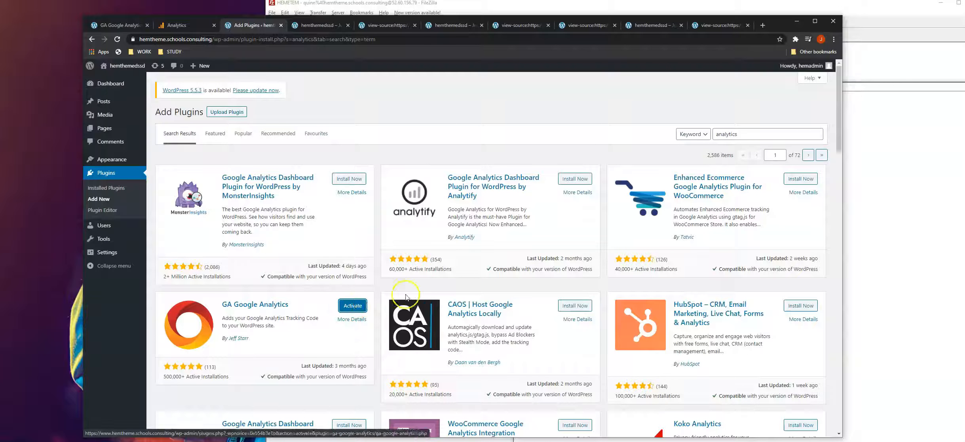
left_click(352, 305)
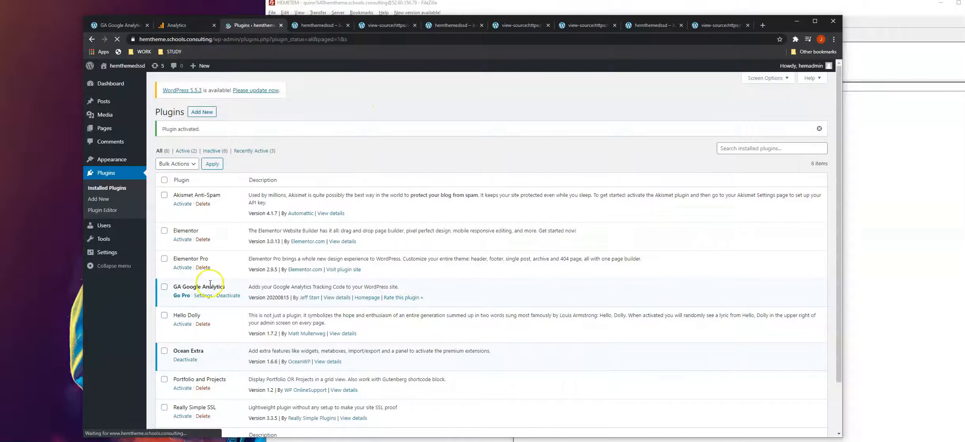
left_click(203, 296)
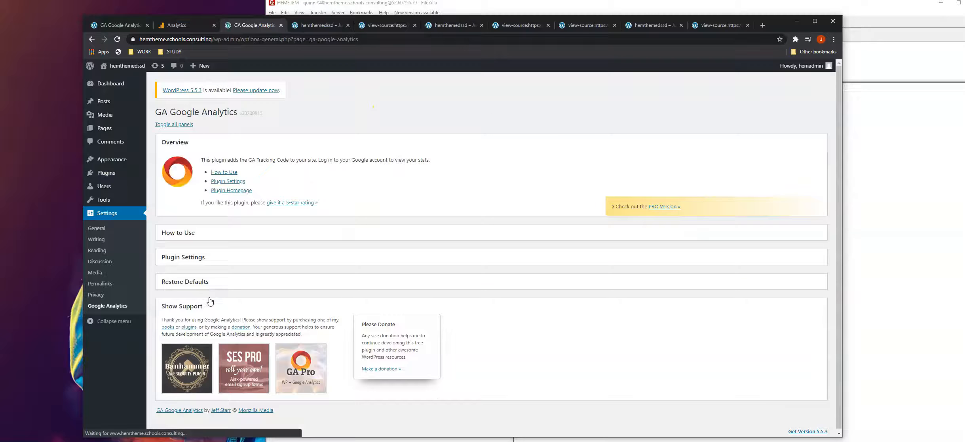
left_click(183, 257)
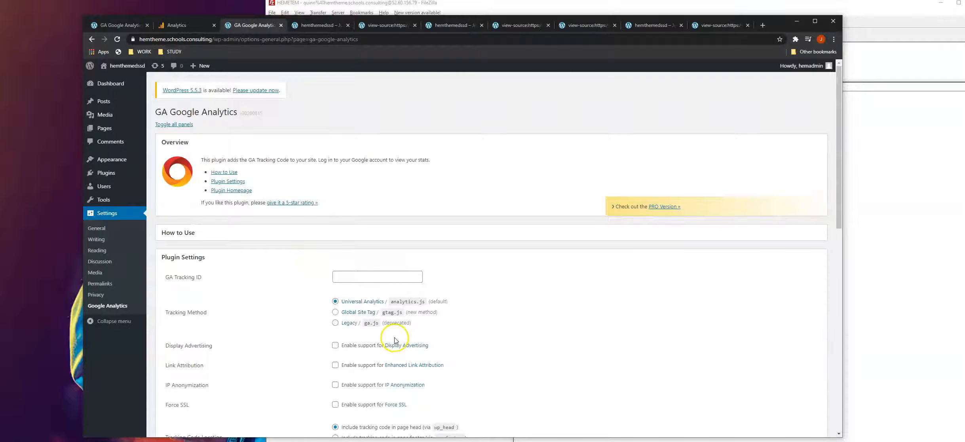
left_click(176, 25)
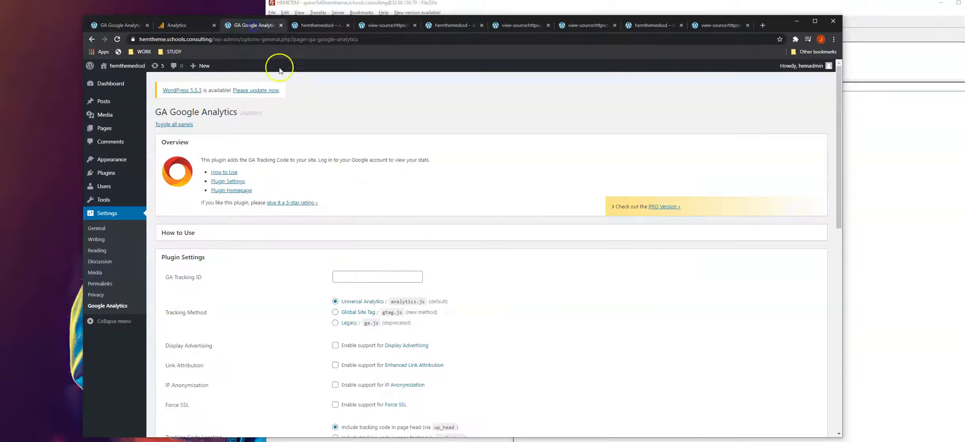
type("UA-182461372-1")
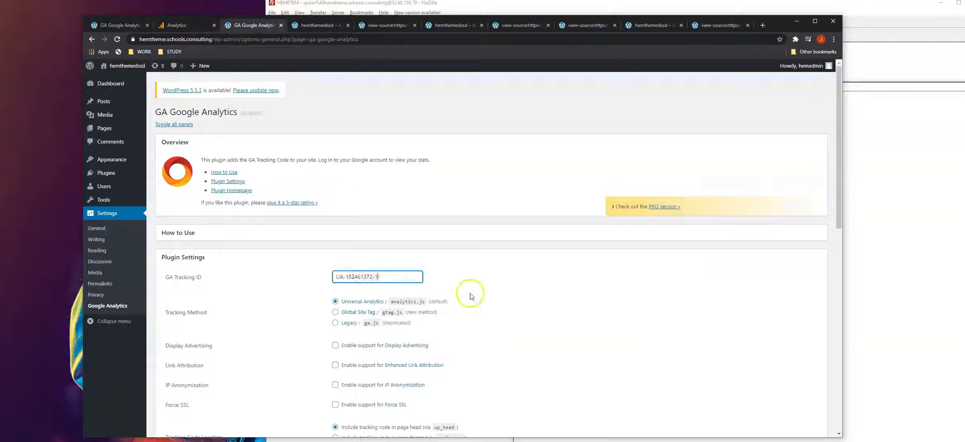
scroll("down", 3)
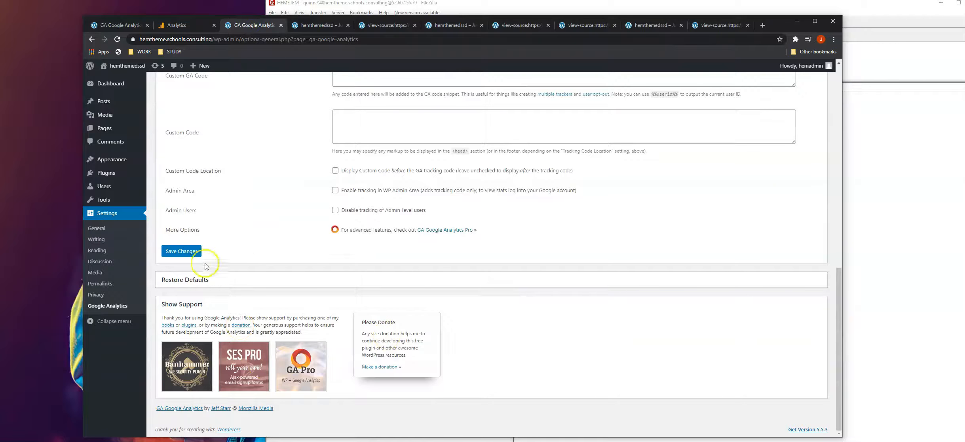